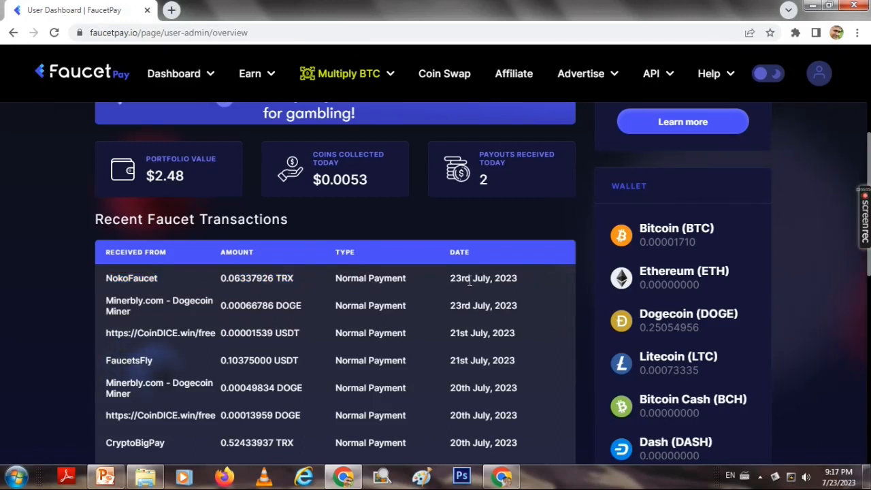
Point out the 23rd July FaucetPay payment of 0.06337926 TRX received from NokoFaucet
double_click(468, 277)
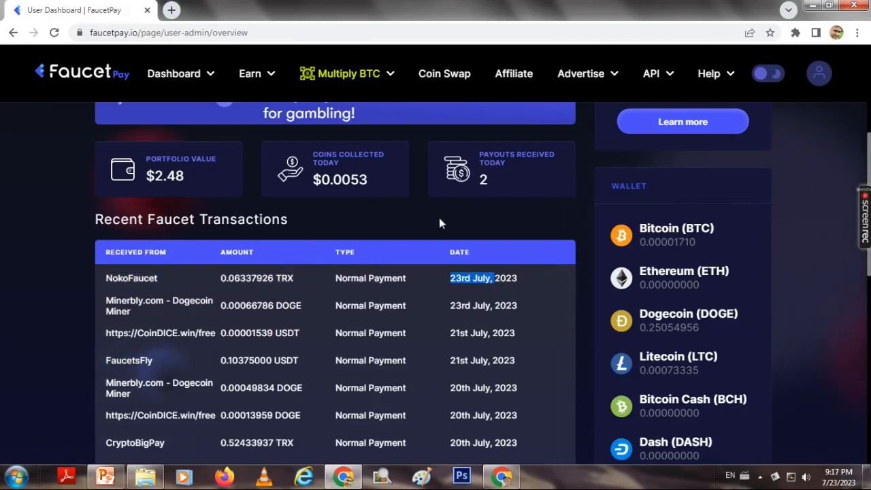
mouse_move(272, 102)
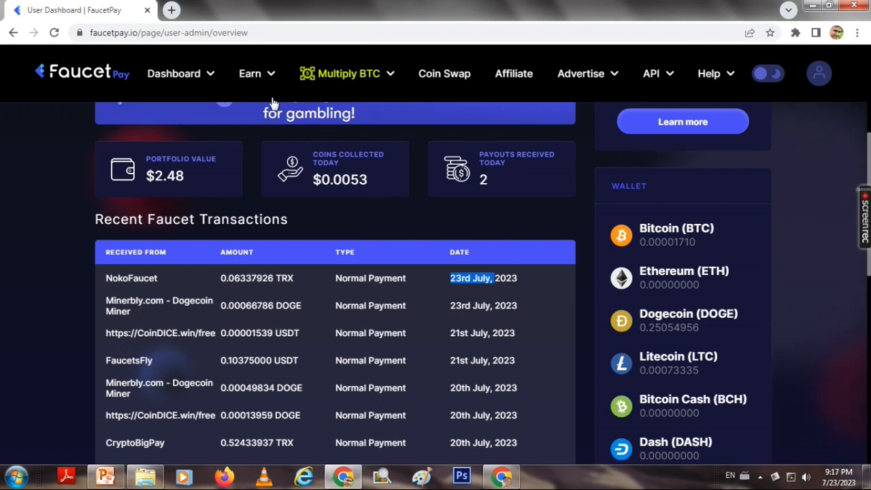
scroll(up, 3)
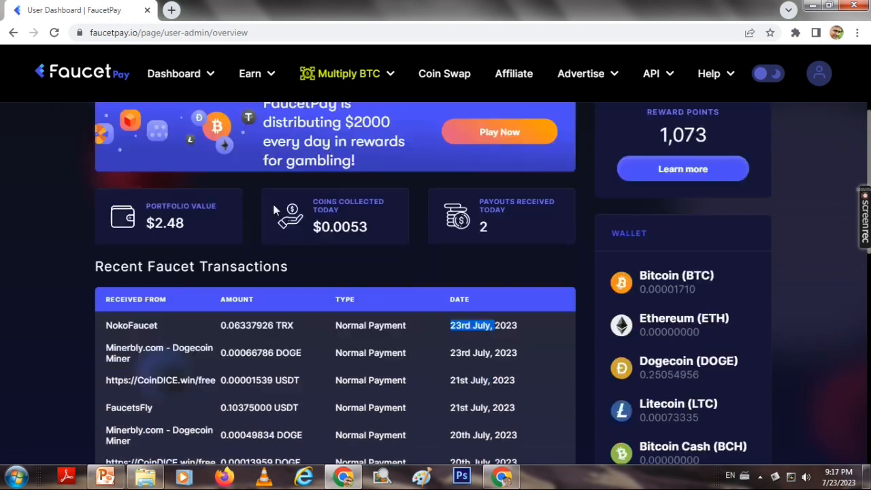
scroll(down, 3)
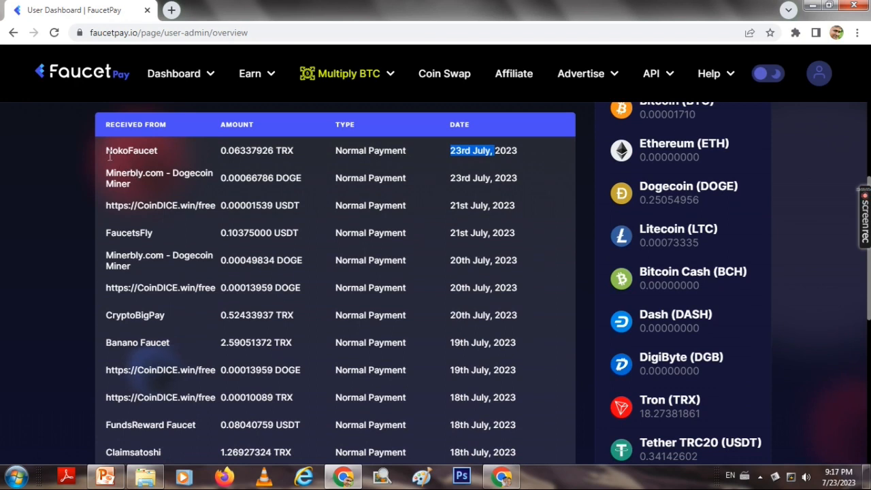
double_click(130, 150)
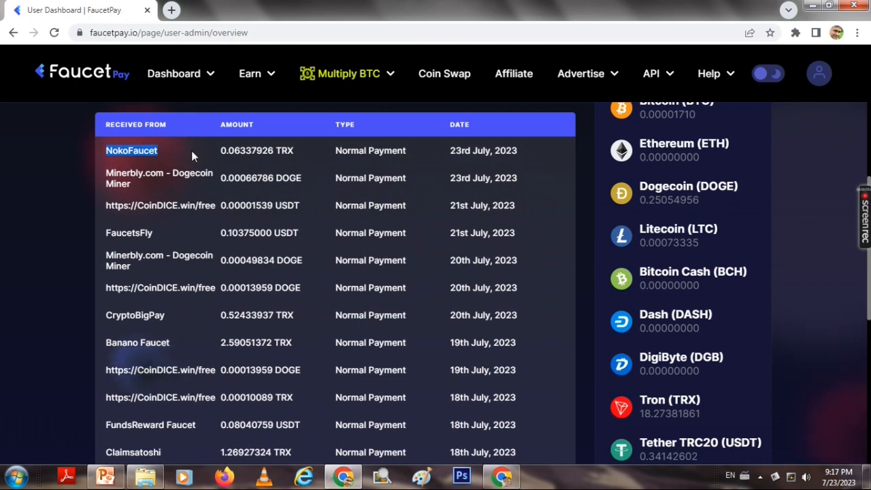
mouse_move(226, 149)
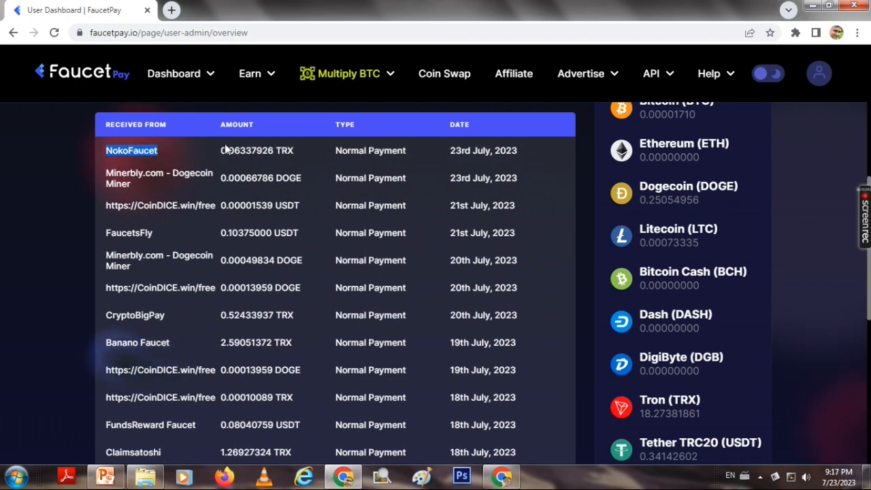
double_click(256, 150)
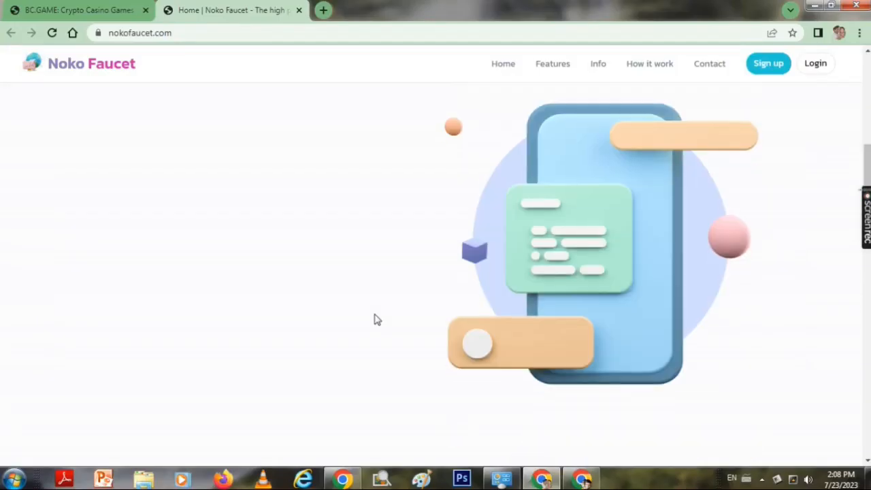
Scroll through the nokofaucet.com home page and go to the account login page
scroll(down, 3)
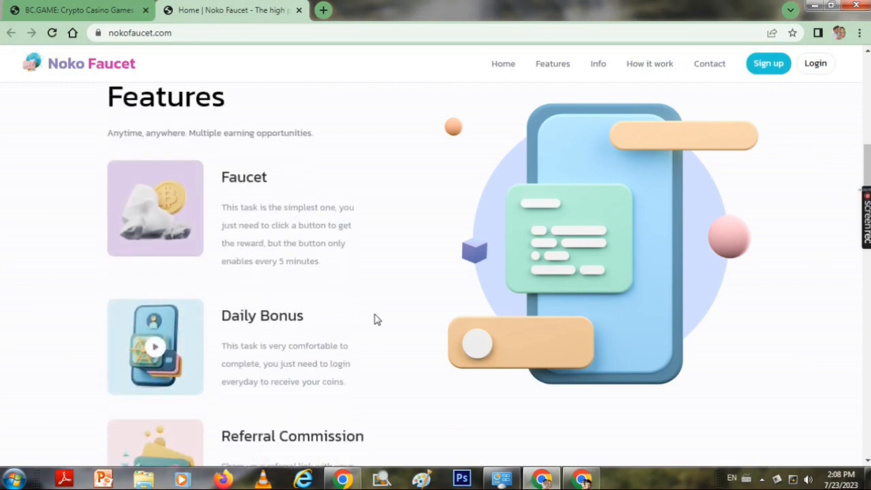
scroll(up, 3)
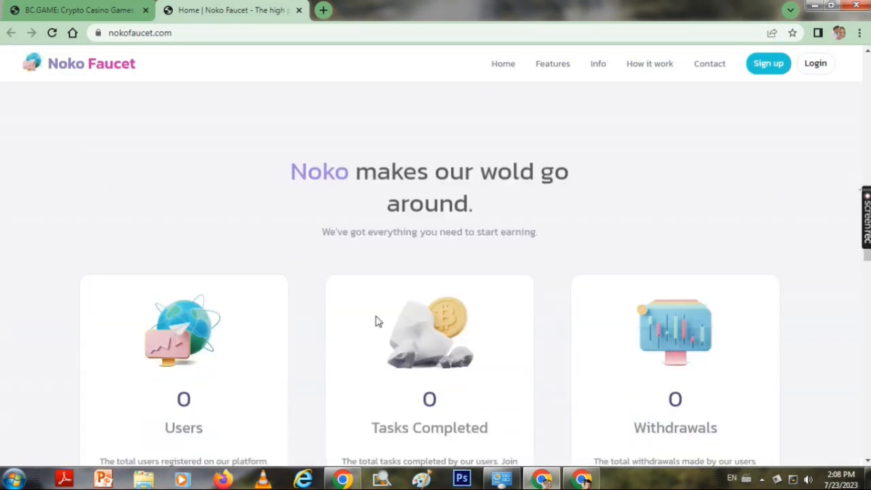
scroll(down, 3)
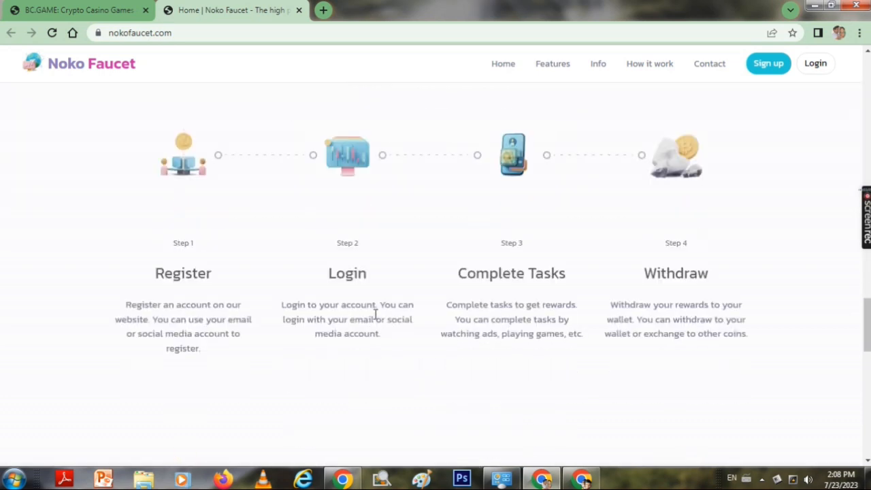
click(816, 64)
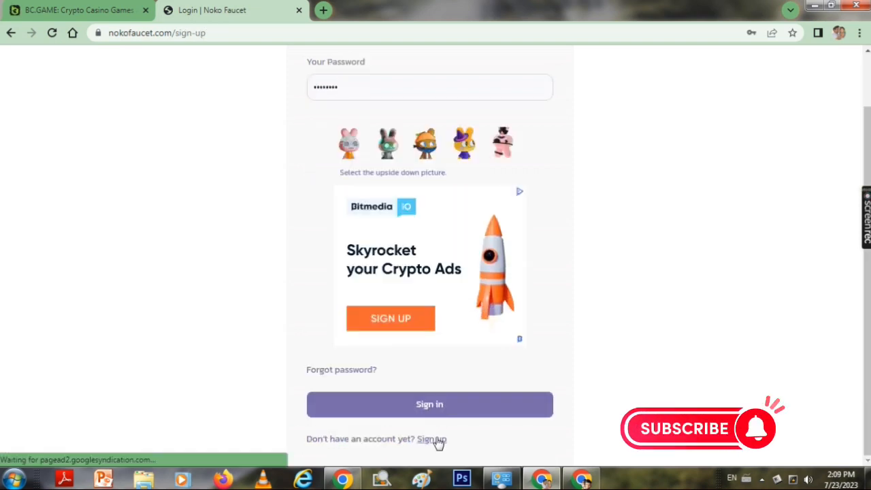
Open the sign-up form, dismiss the password warning and enter the username 'nethu'
click(432, 438)
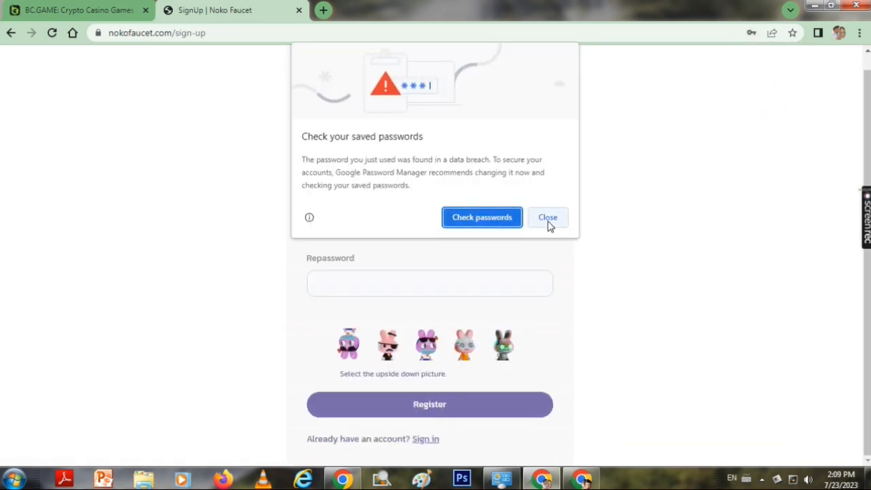
click(547, 218)
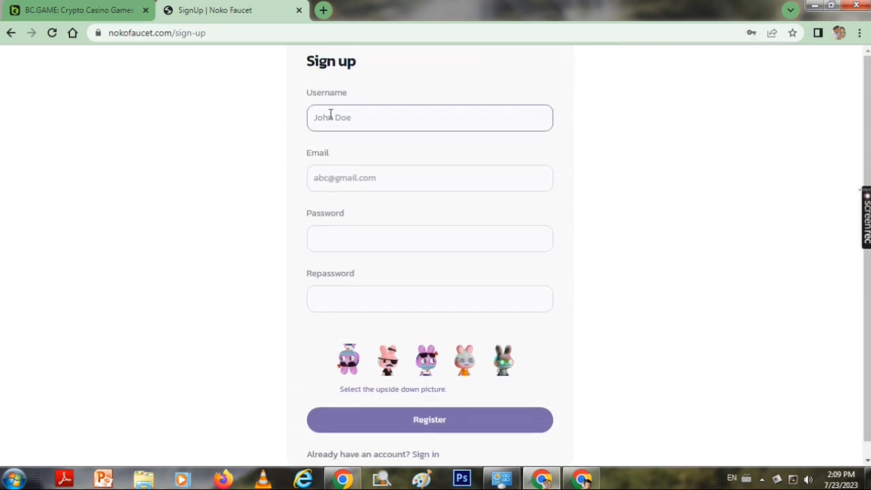
text(nethu)
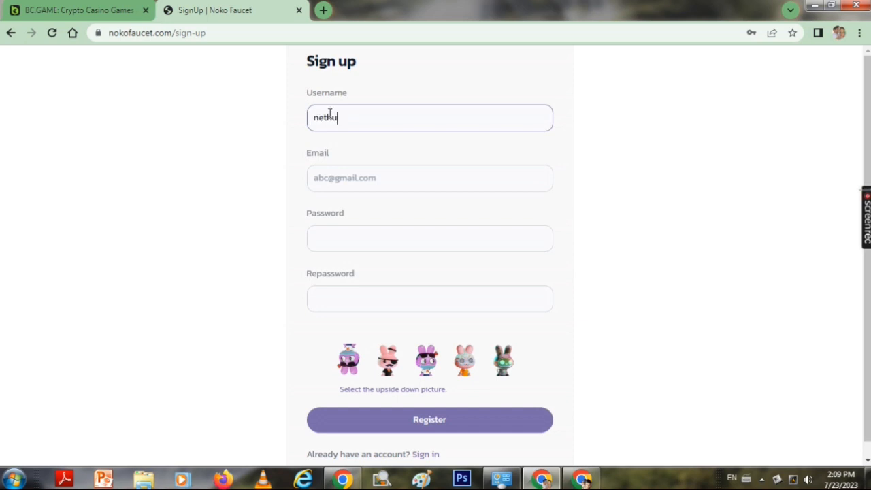
click(430, 177)
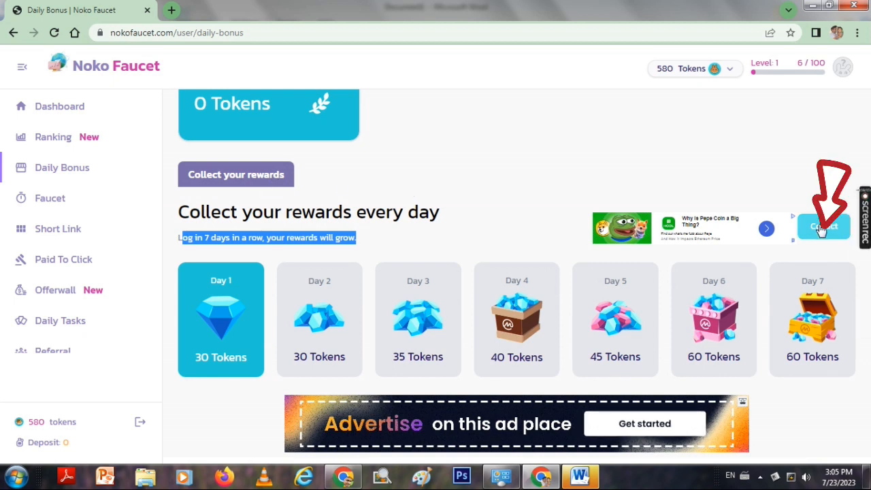
Collect the 30-token Day 1 bonus, then go to the Paid To Click offers
click(823, 226)
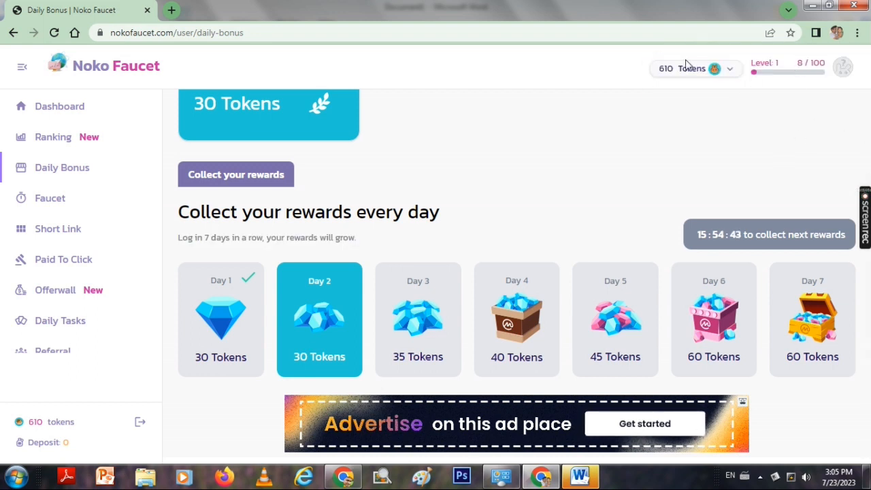
click(63, 259)
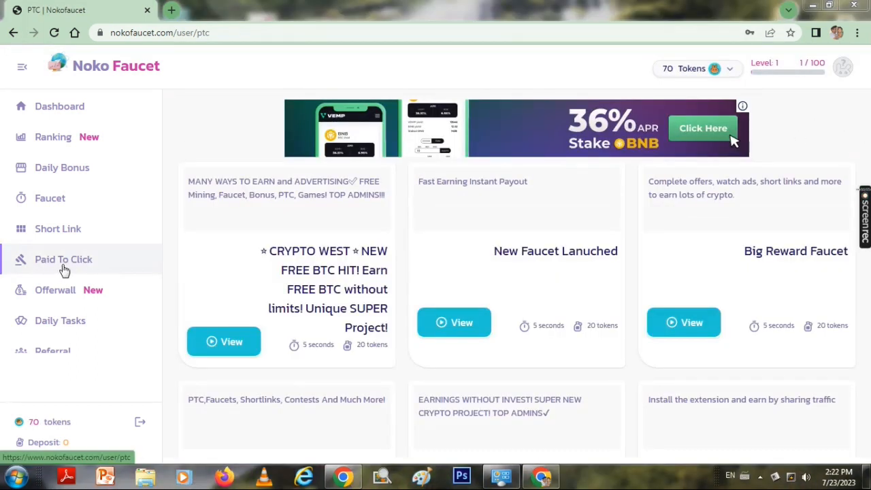
mouse_move(223, 340)
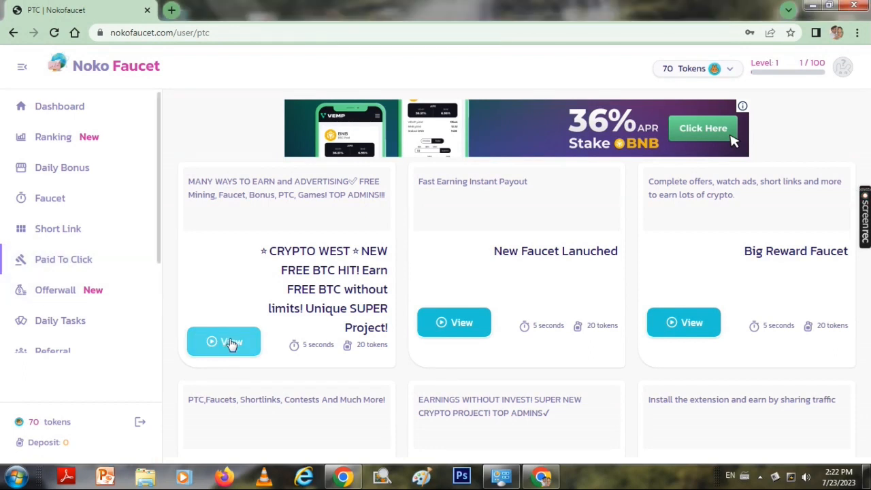
View the CRYPTO WEST ad and verify the captcha to earn its 20-token reward
click(224, 340)
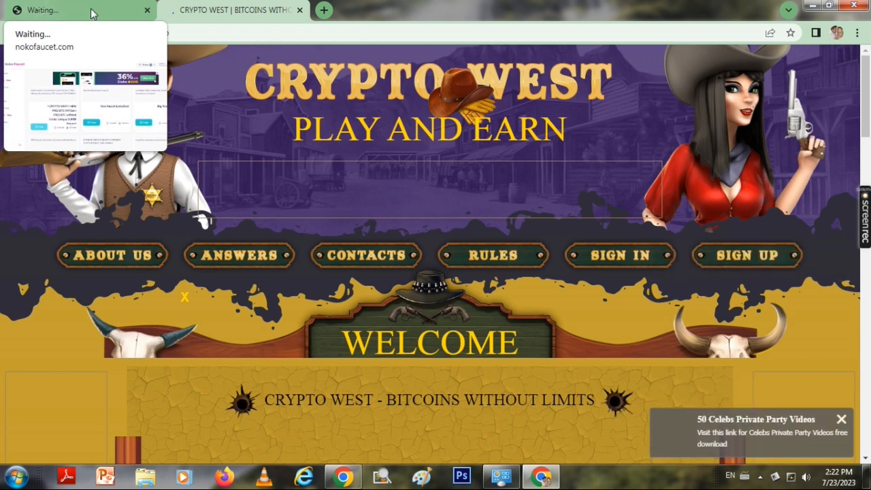
click(234, 9)
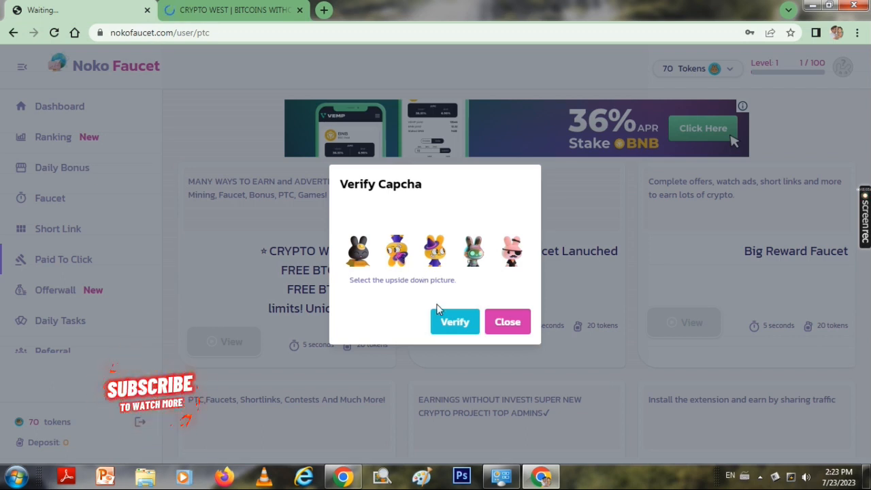
click(455, 322)
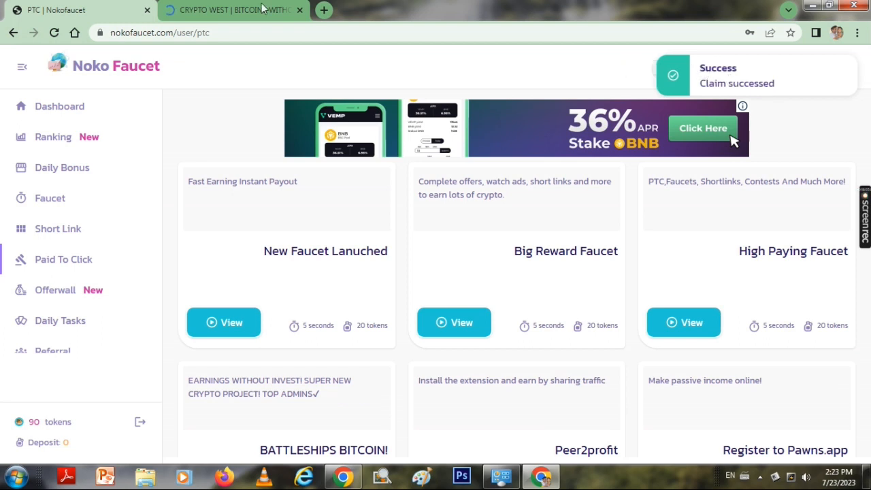
click(299, 9)
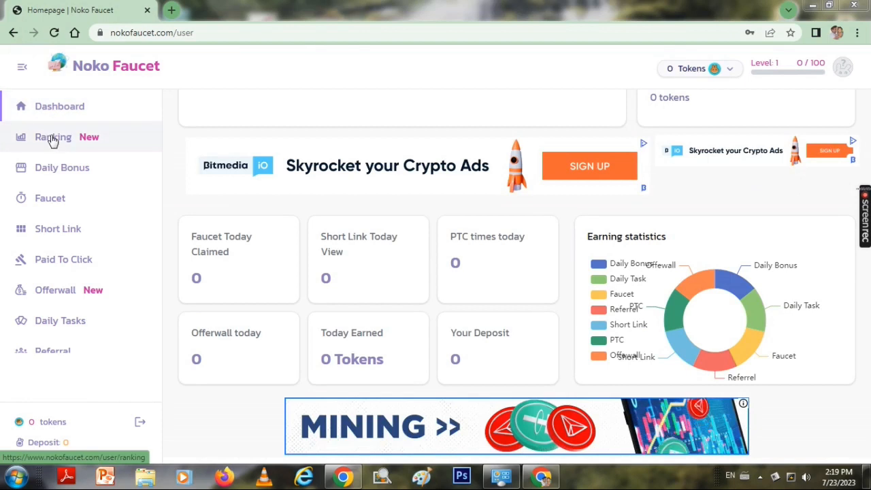
mouse_move(41, 198)
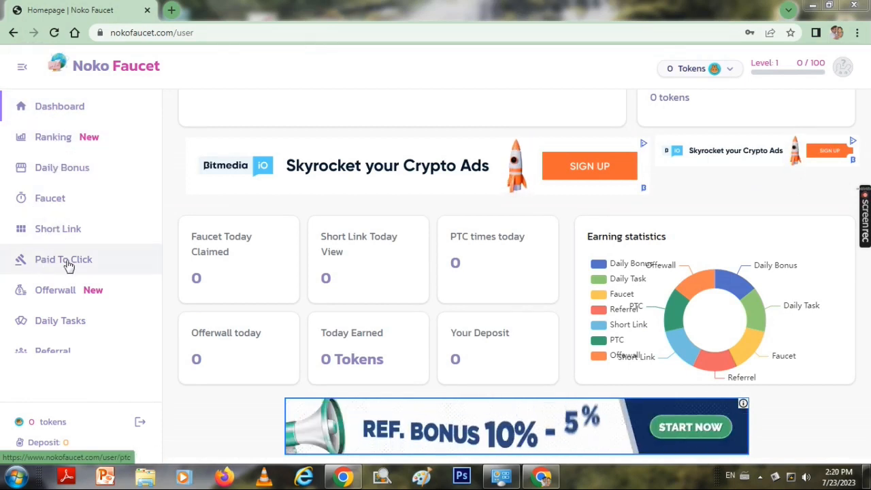
mouse_move(95, 294)
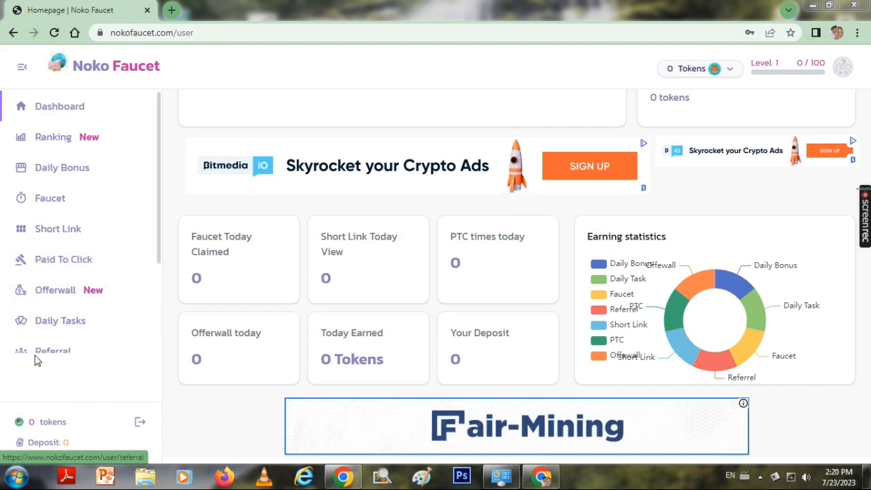
Go to the Daily Bonus rewards page from the dashboard sidebar
click(63, 167)
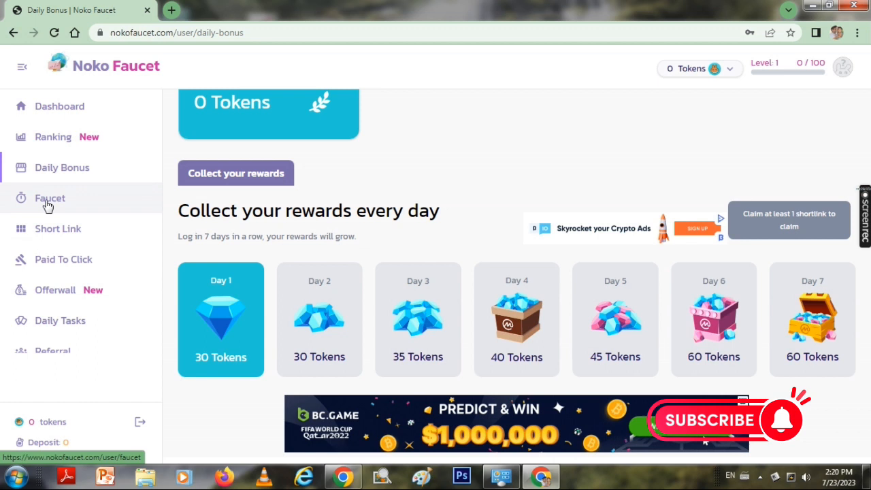
Claim the 50-token faucet reward with the picture captcha, then move on to the next earning page
click(49, 199)
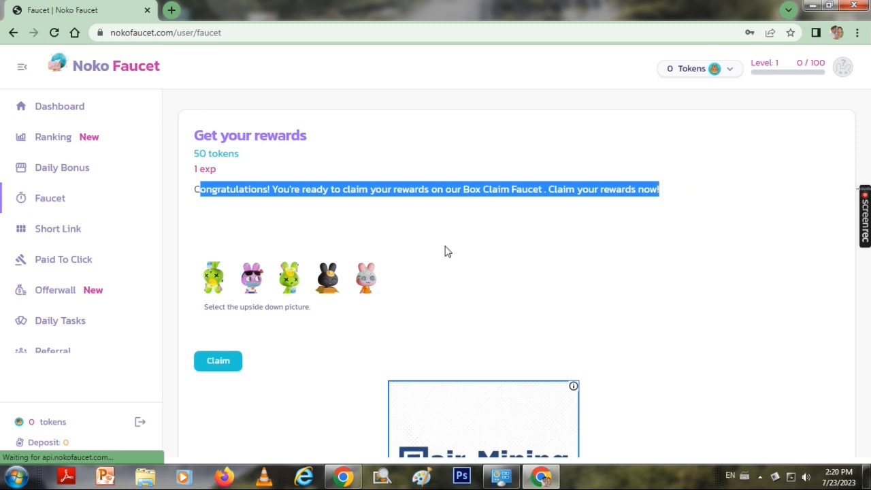
scroll(down, 3)
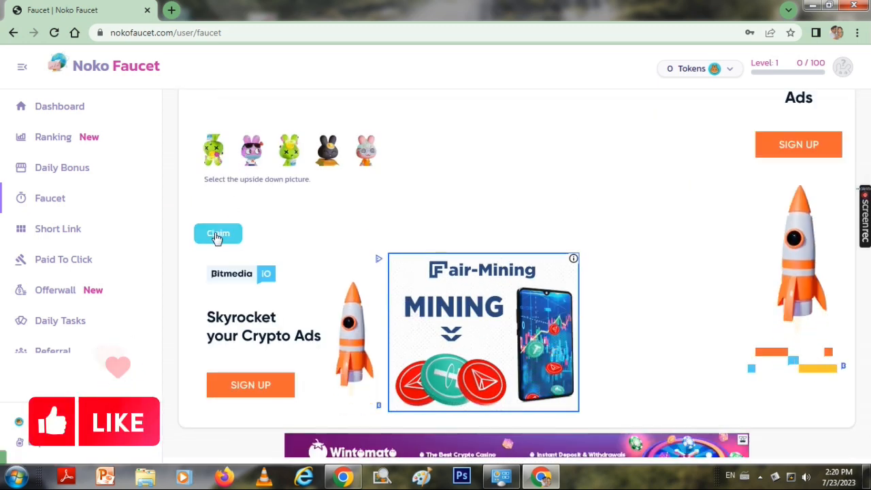
click(218, 234)
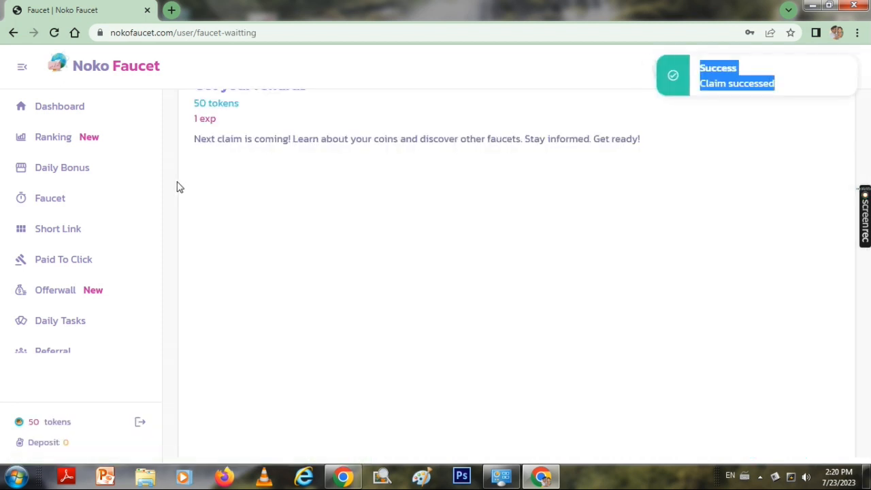
mouse_move(57, 228)
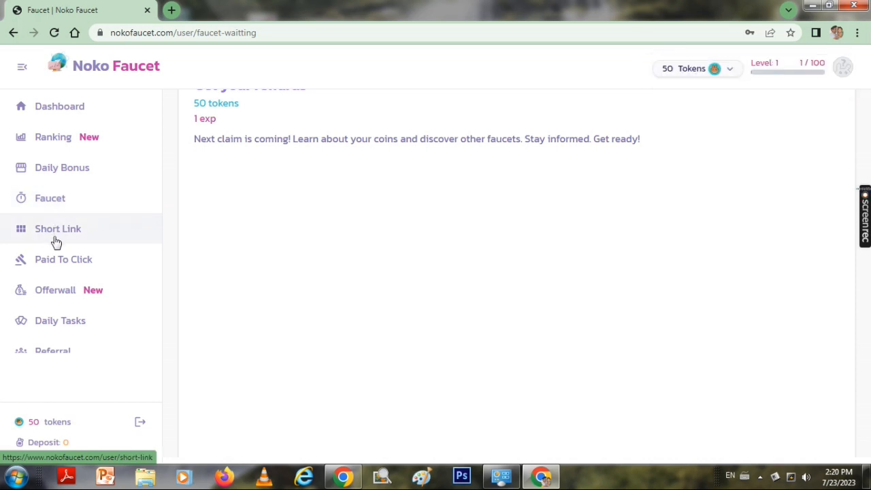
click(62, 259)
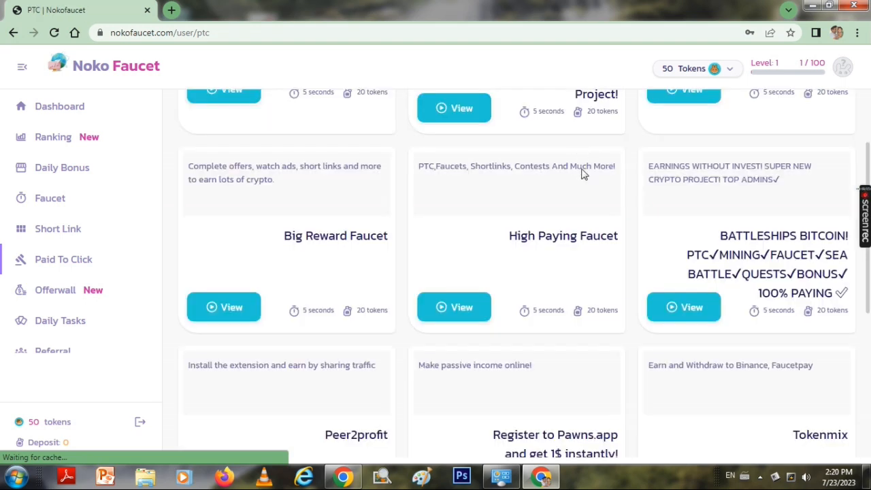
Visit Short Link, then reload the PTC list showing only the '15' Claim 1-50 Sat BTC' ad
scroll(up, 3)
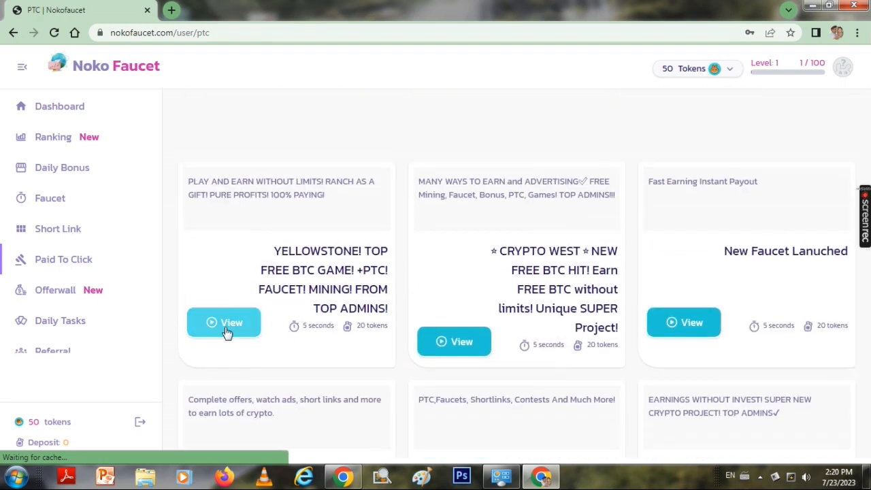
mouse_move(753, 342)
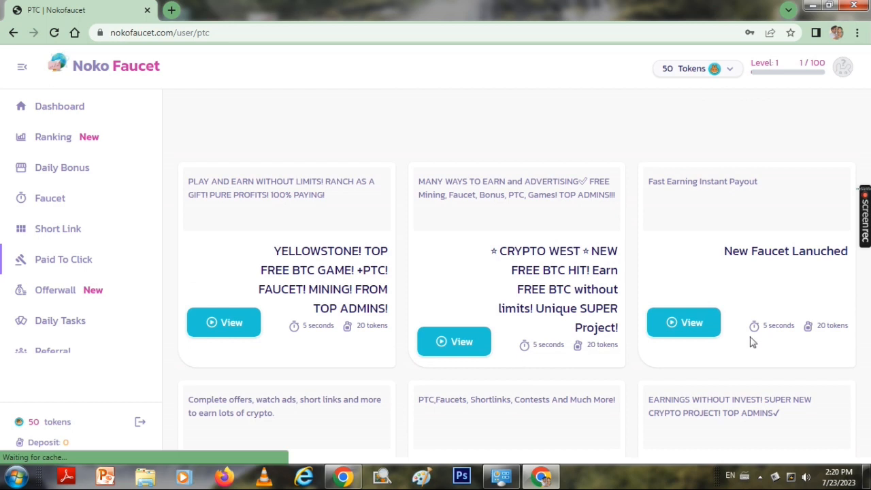
scroll(down, 3)
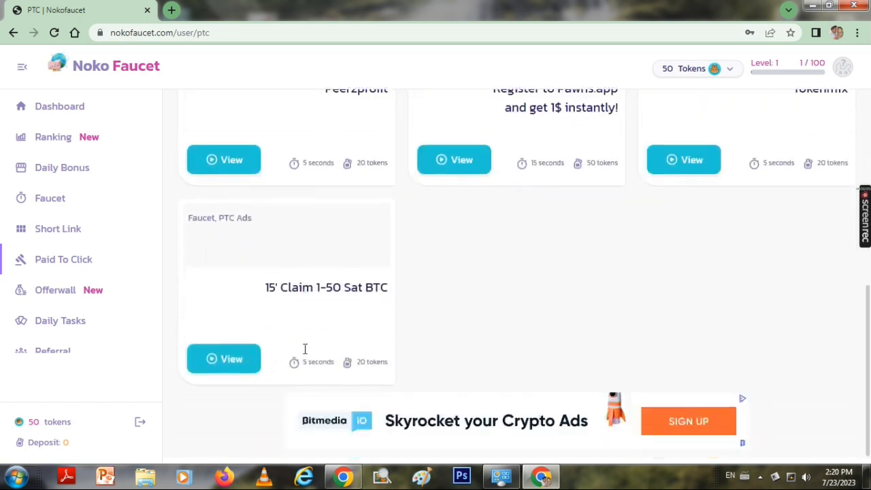
click(57, 228)
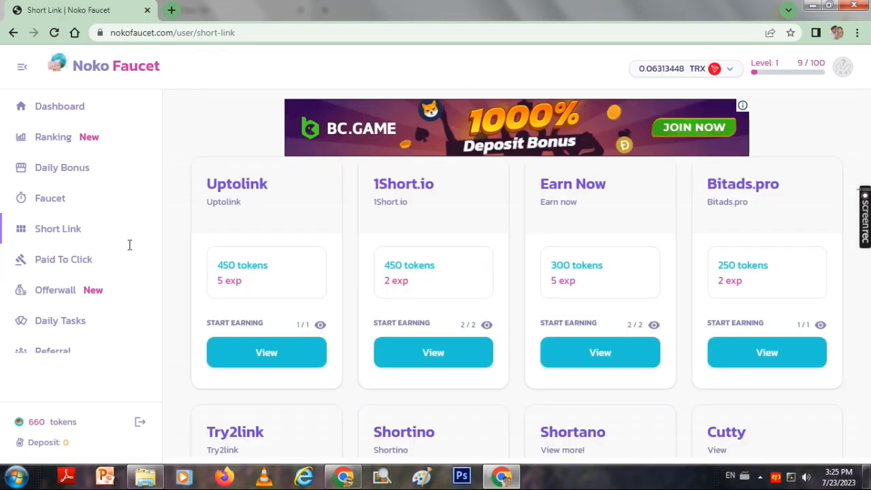
click(62, 259)
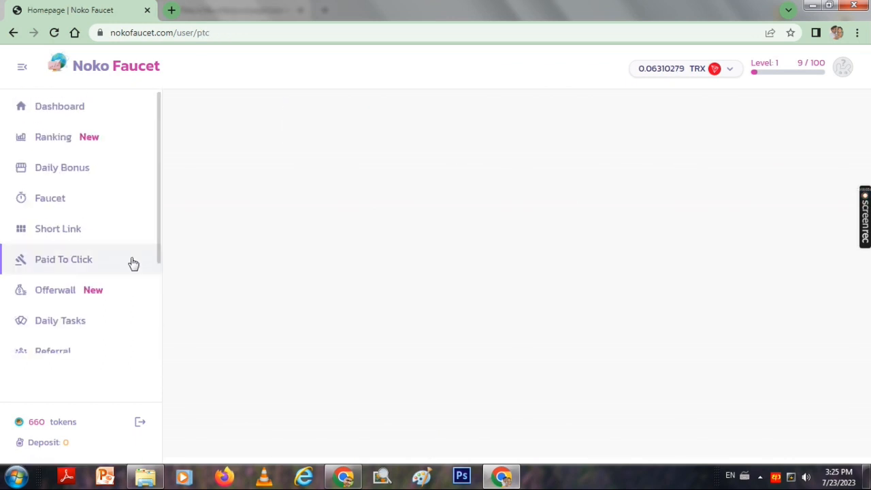
click(62, 259)
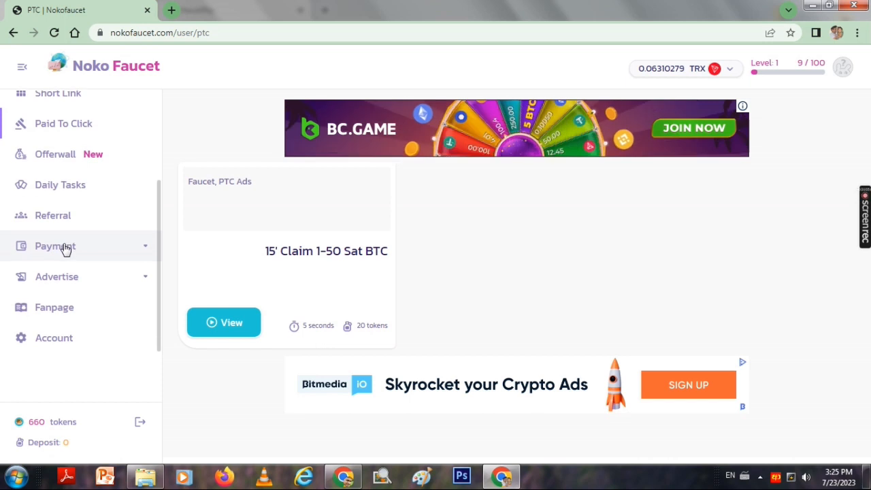
Open Payment > Withdraw to reach the FaucetPay withdrawal form with its 500-token minimum
click(56, 245)
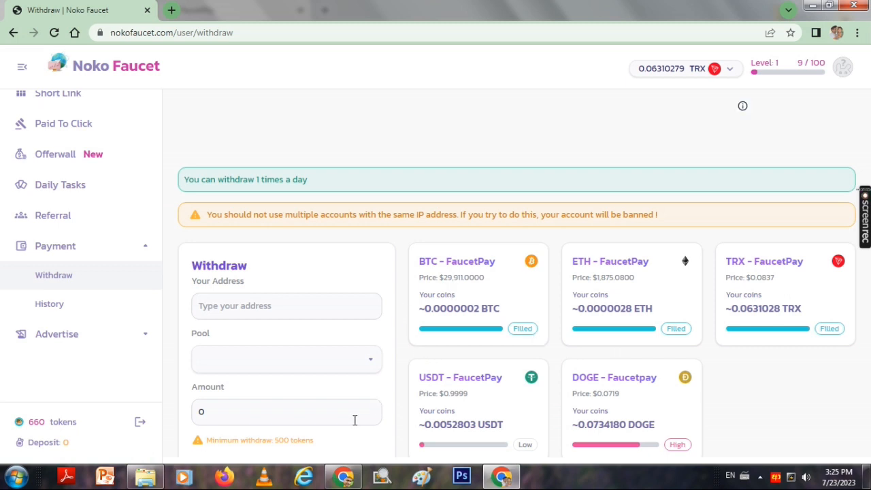
mouse_move(485, 319)
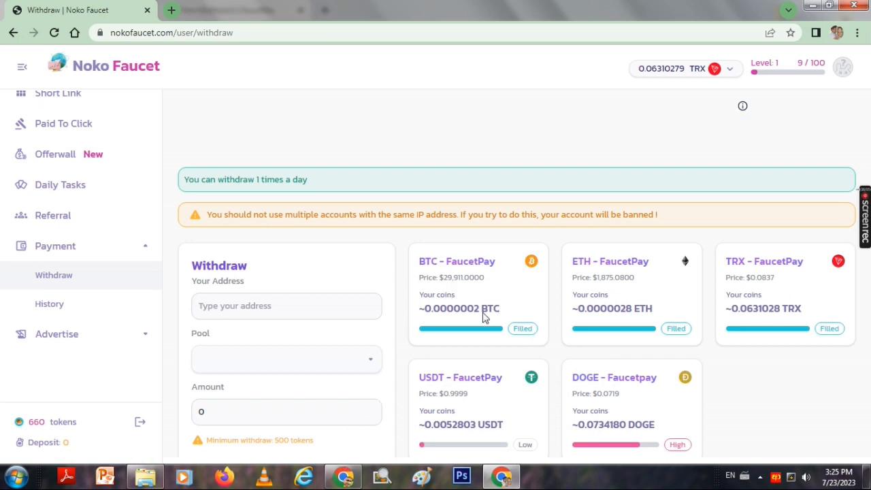
scroll(down, 3)
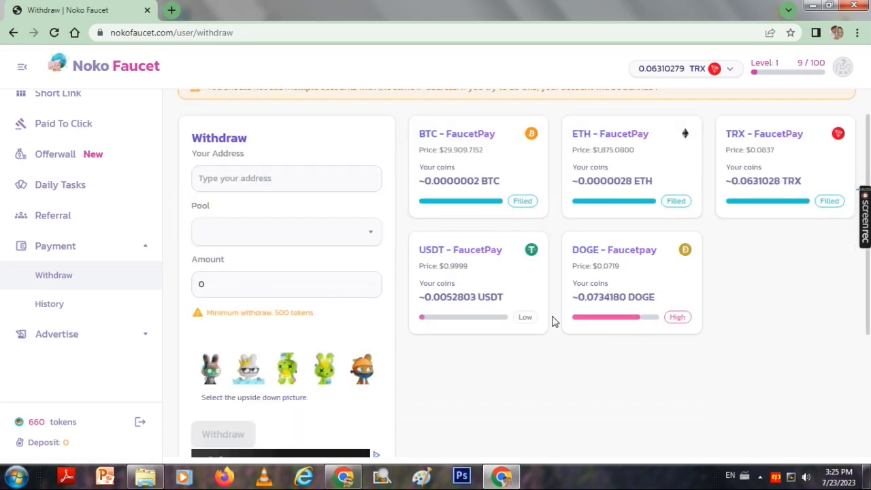
mouse_move(520, 257)
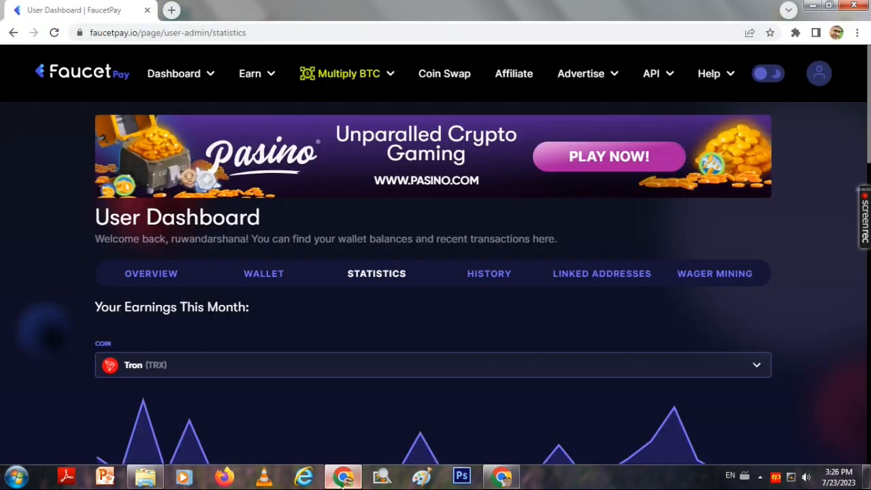
Copy the Tron (TRX) deposit address from the FaucetPay wallet
click(264, 272)
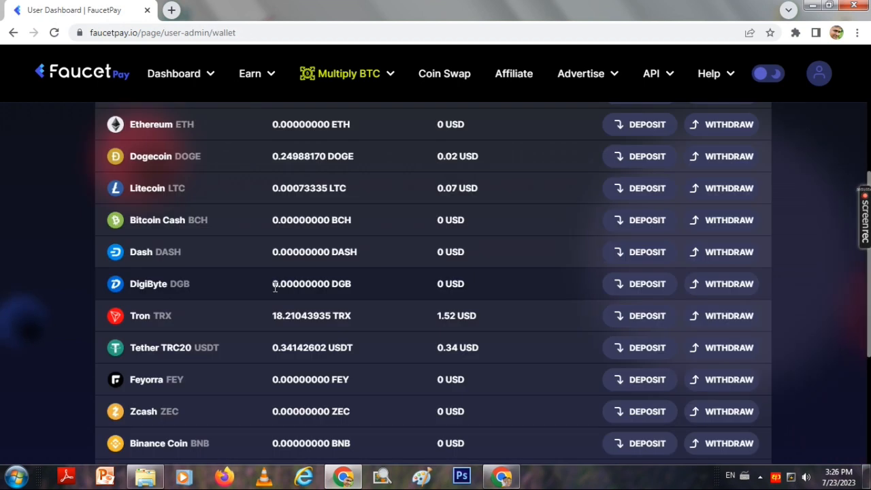
mouse_move(569, 332)
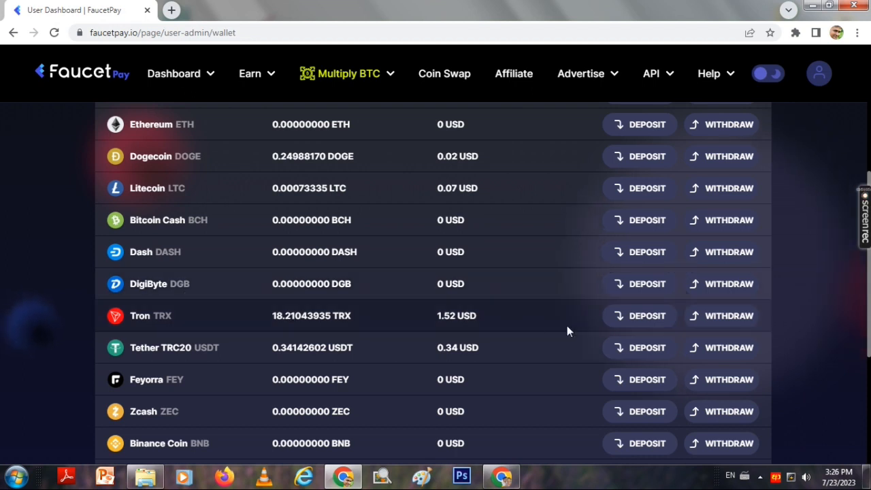
click(639, 316)
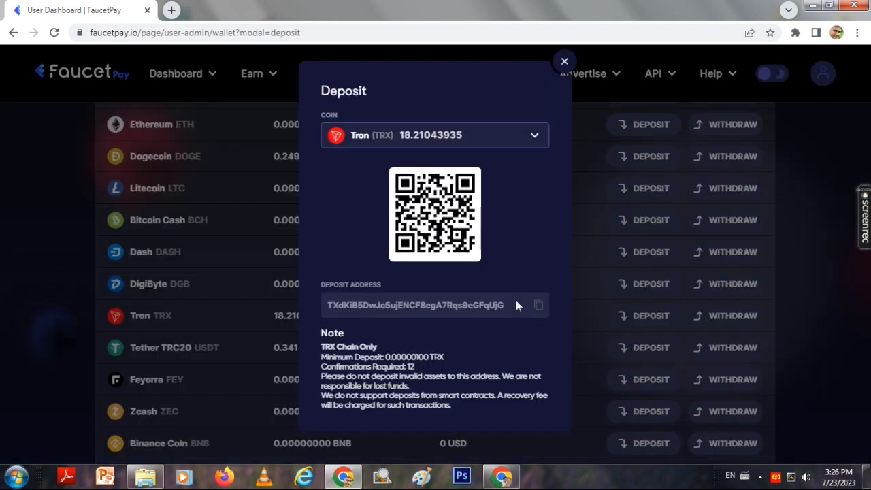
click(538, 305)
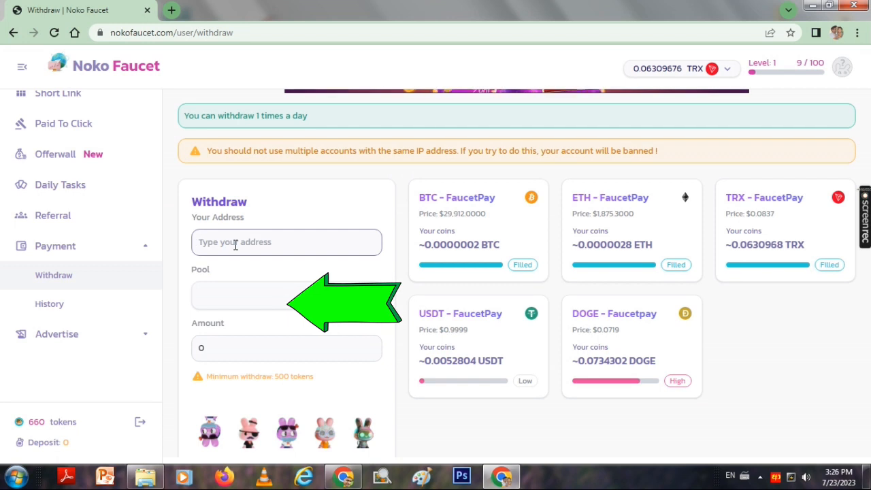
Withdraw 660 tokens through the TRX – FaucetPay pool to the pasted address
click(286, 296)
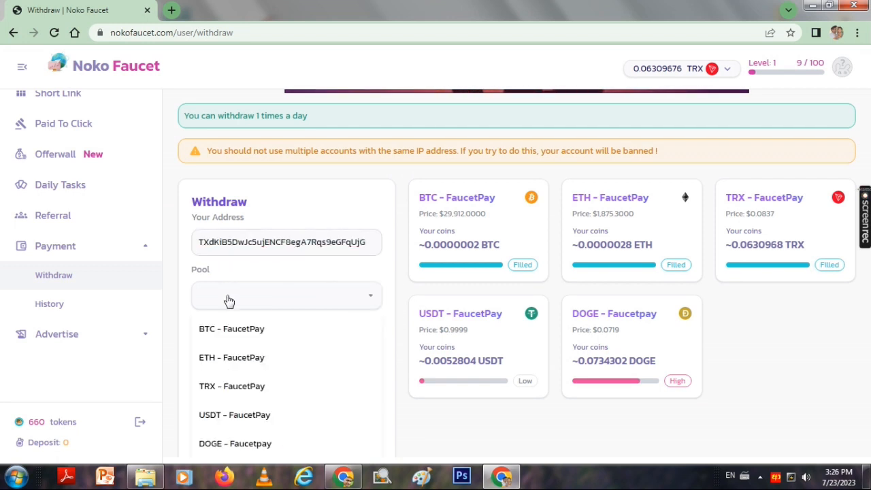
mouse_move(231, 386)
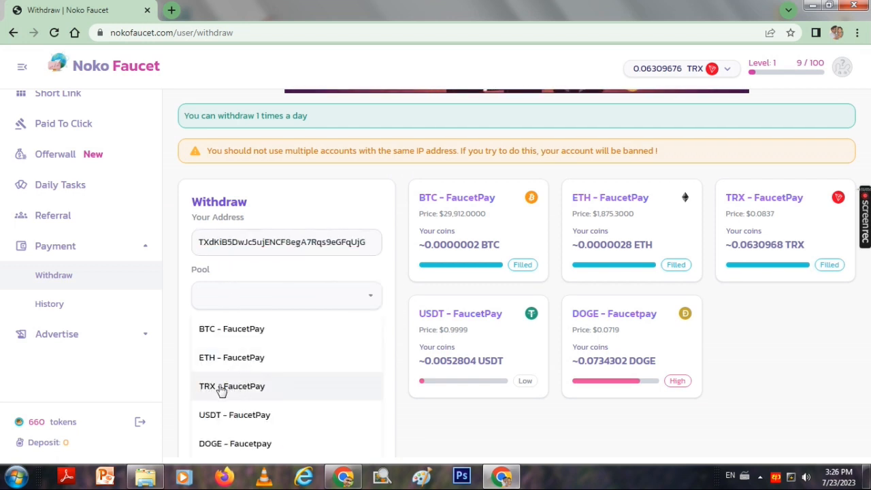
click(231, 386)
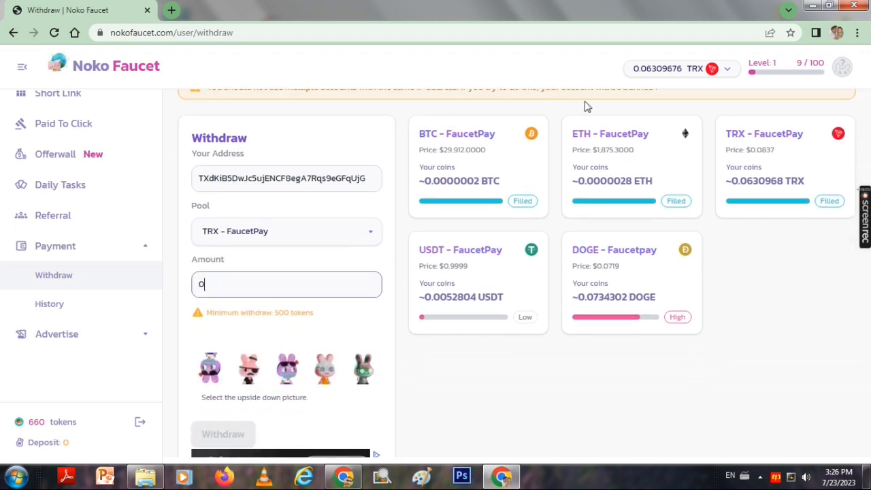
mouse_move(312, 275)
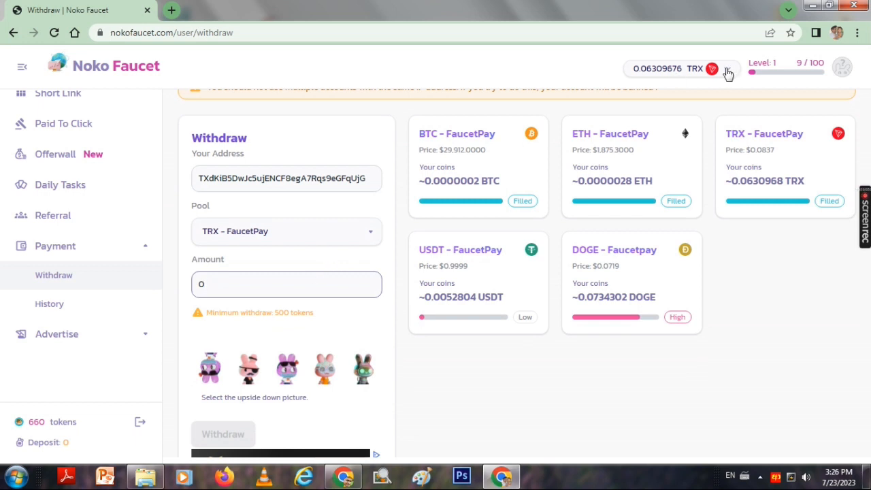
click(727, 68)
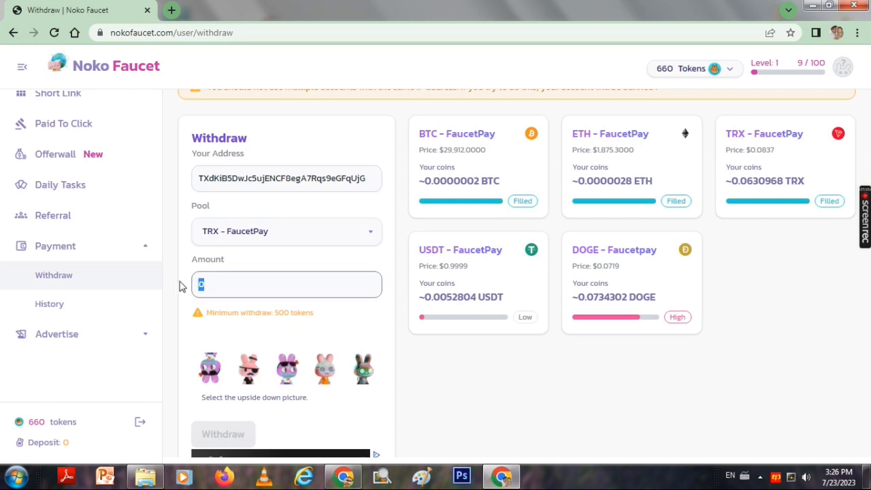
text(660)
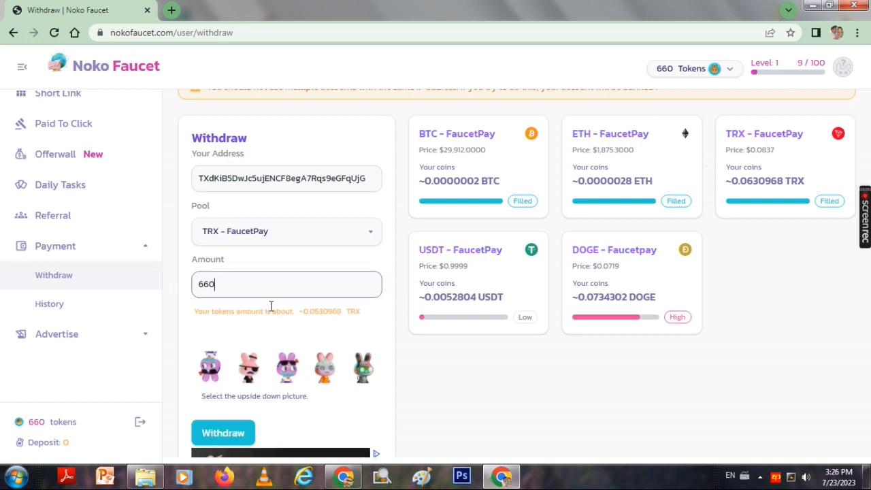
scroll(down, 3)
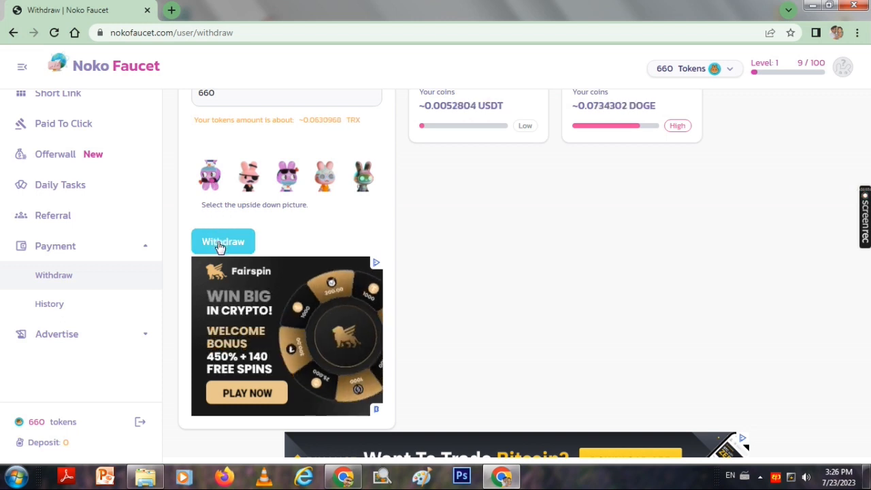
click(224, 242)
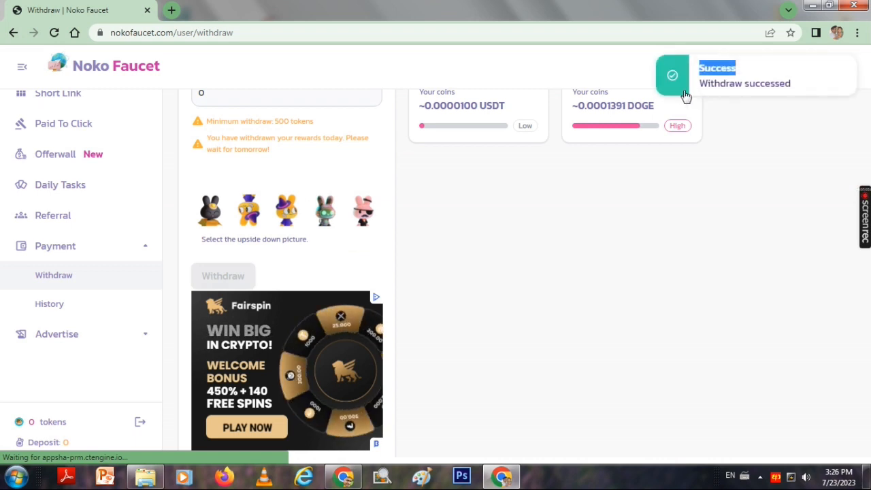
mouse_move(697, 115)
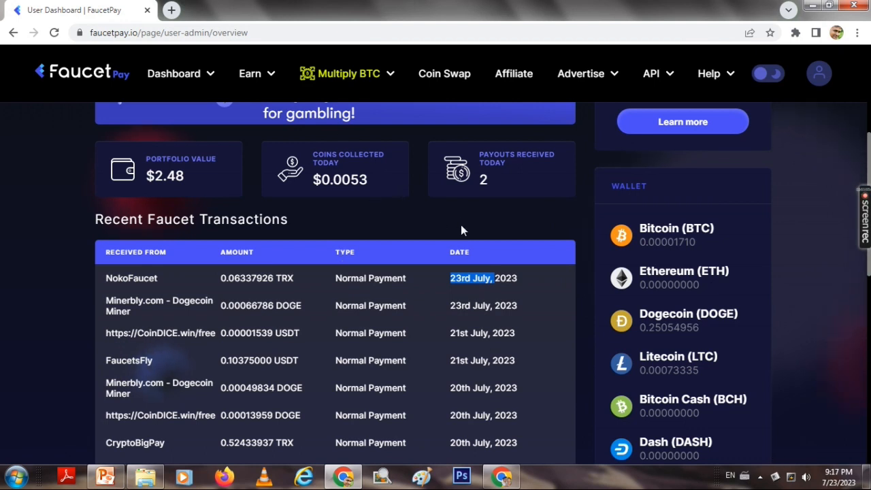
mouse_move(273, 102)
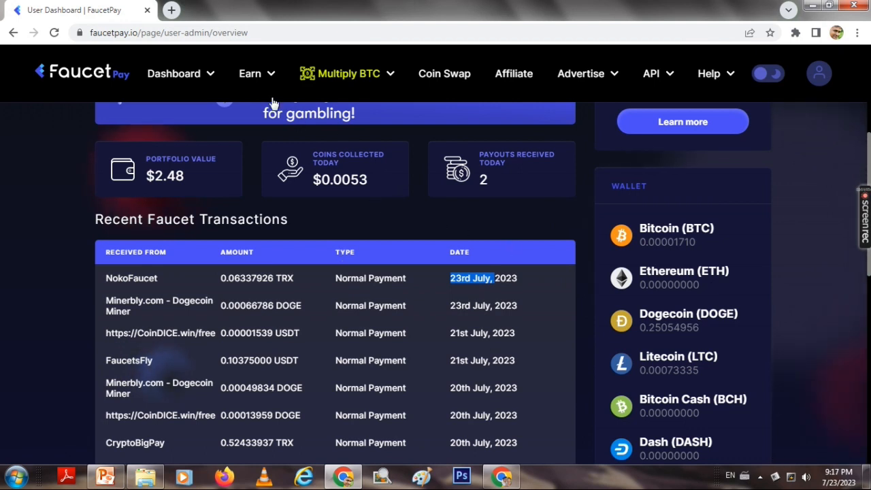
Scroll to Recent Faucet Transactions and highlight the NokoFaucet payment of 0.06337926 TRX from 23rd July 2023
scroll(down, 3)
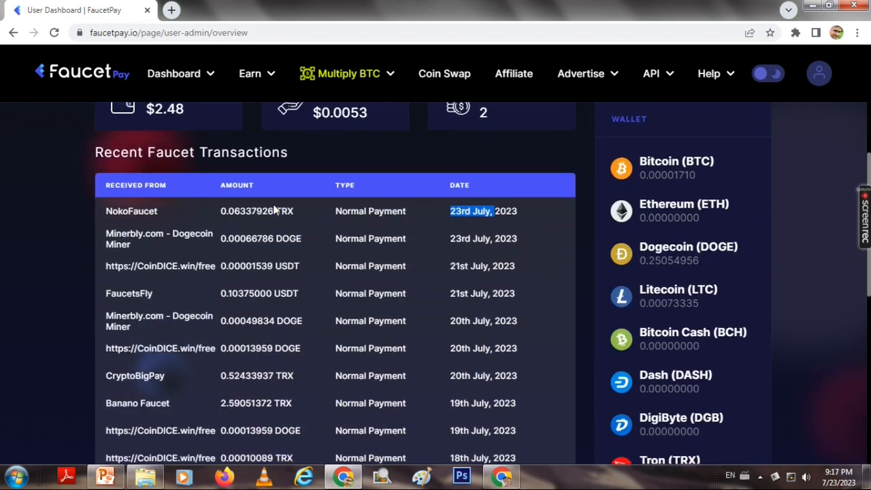
scroll(down, 3)
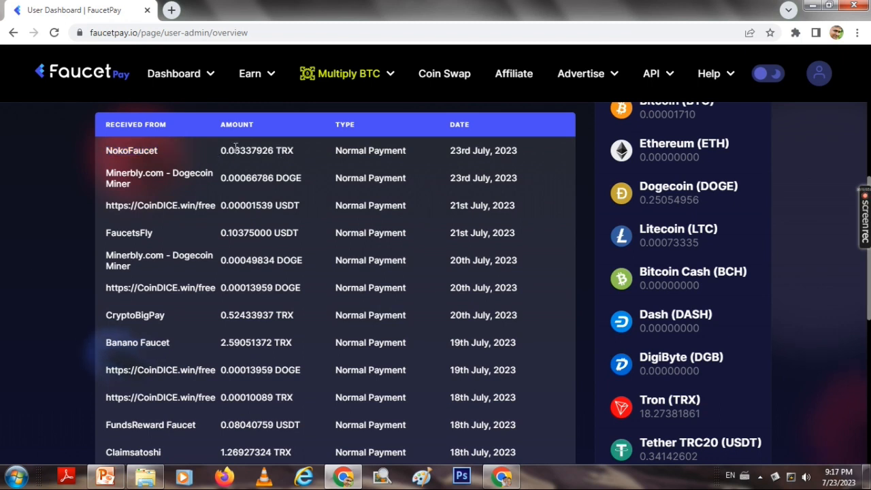
double_click(256, 150)
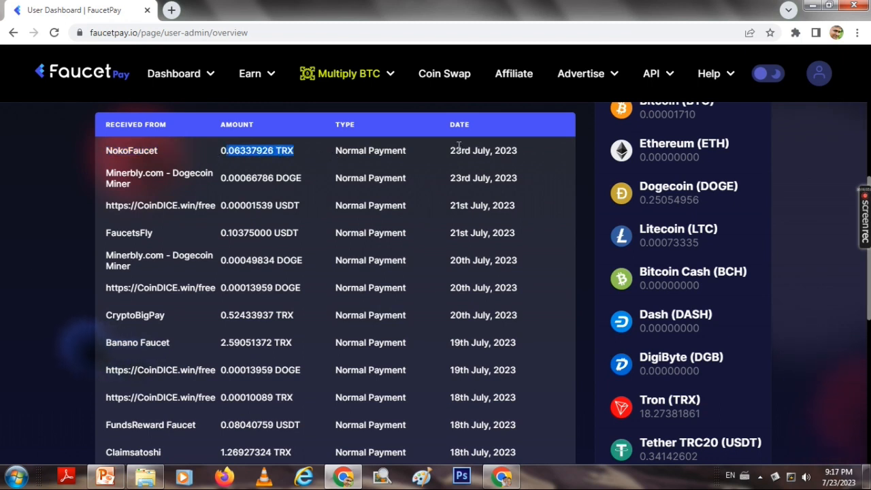
mouse_move(408, 207)
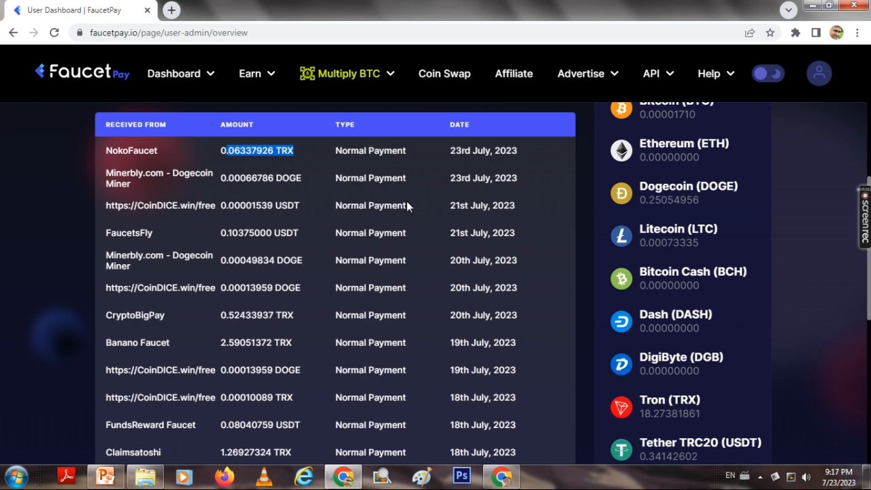